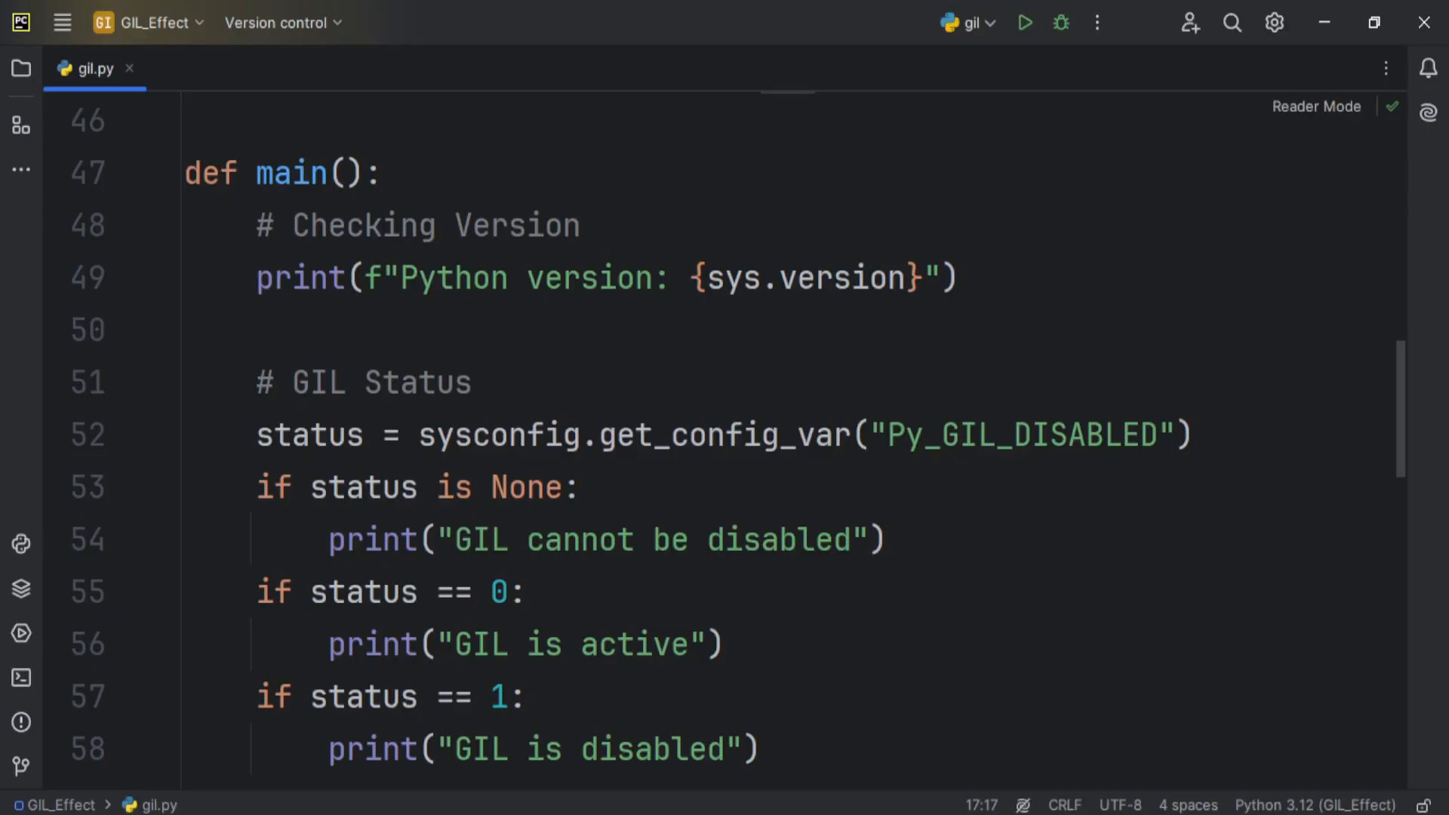
# Step: Review main and the imports, then highlight the compute_factorial function name
pyautogui.doubleClick(291, 172)
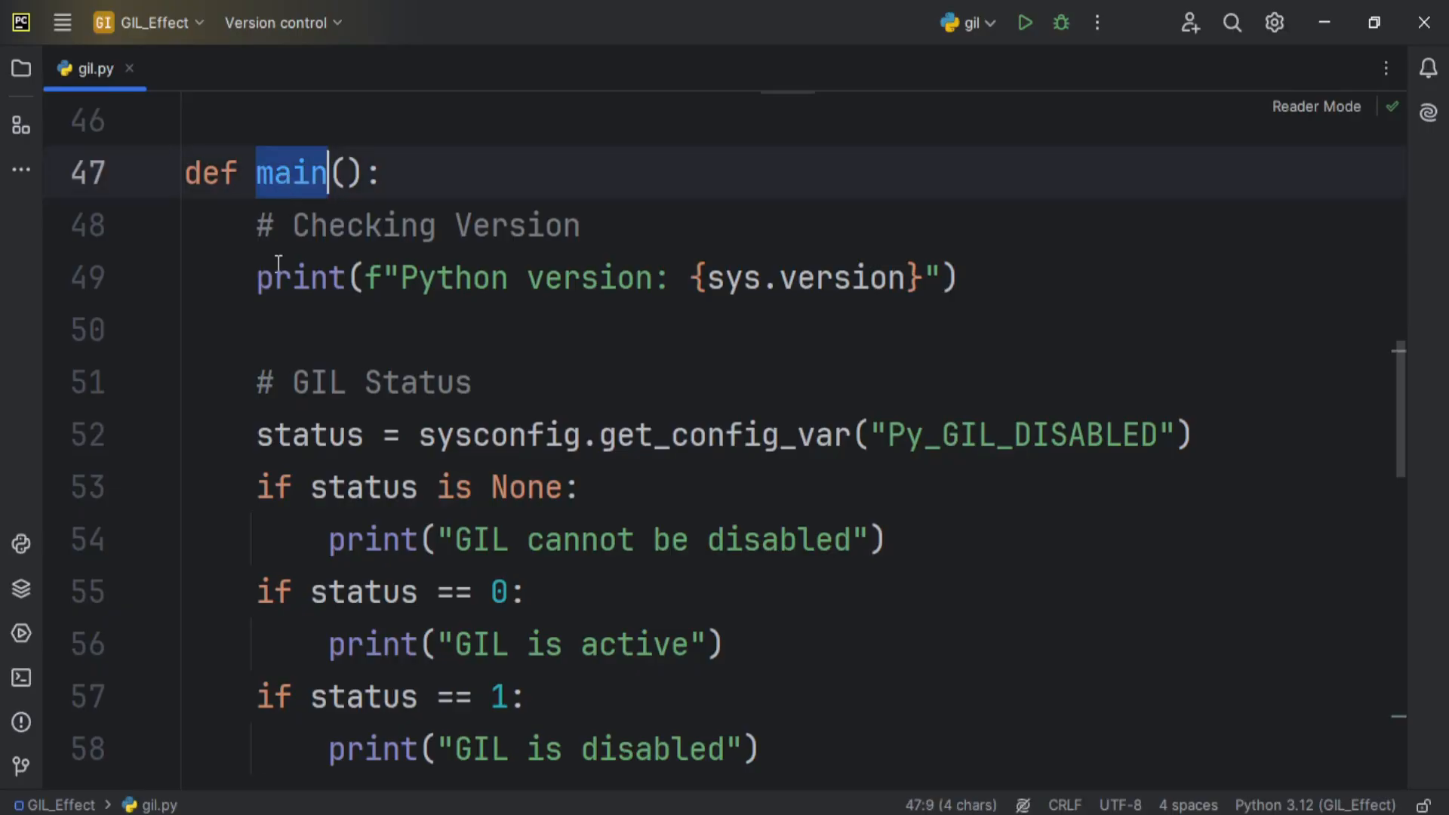
pyautogui.scroll(-3)
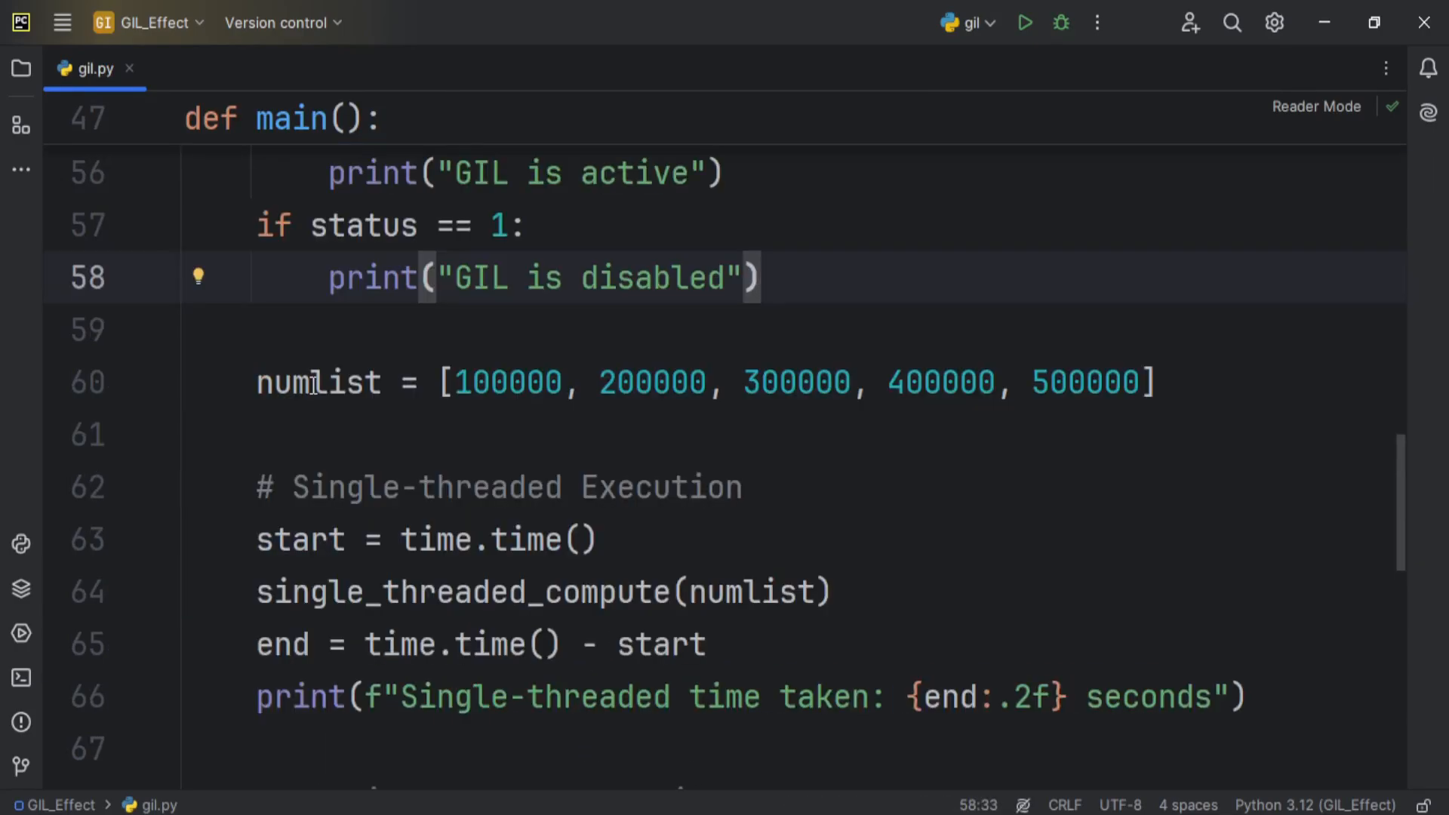
pyautogui.doubleClick(316, 382)
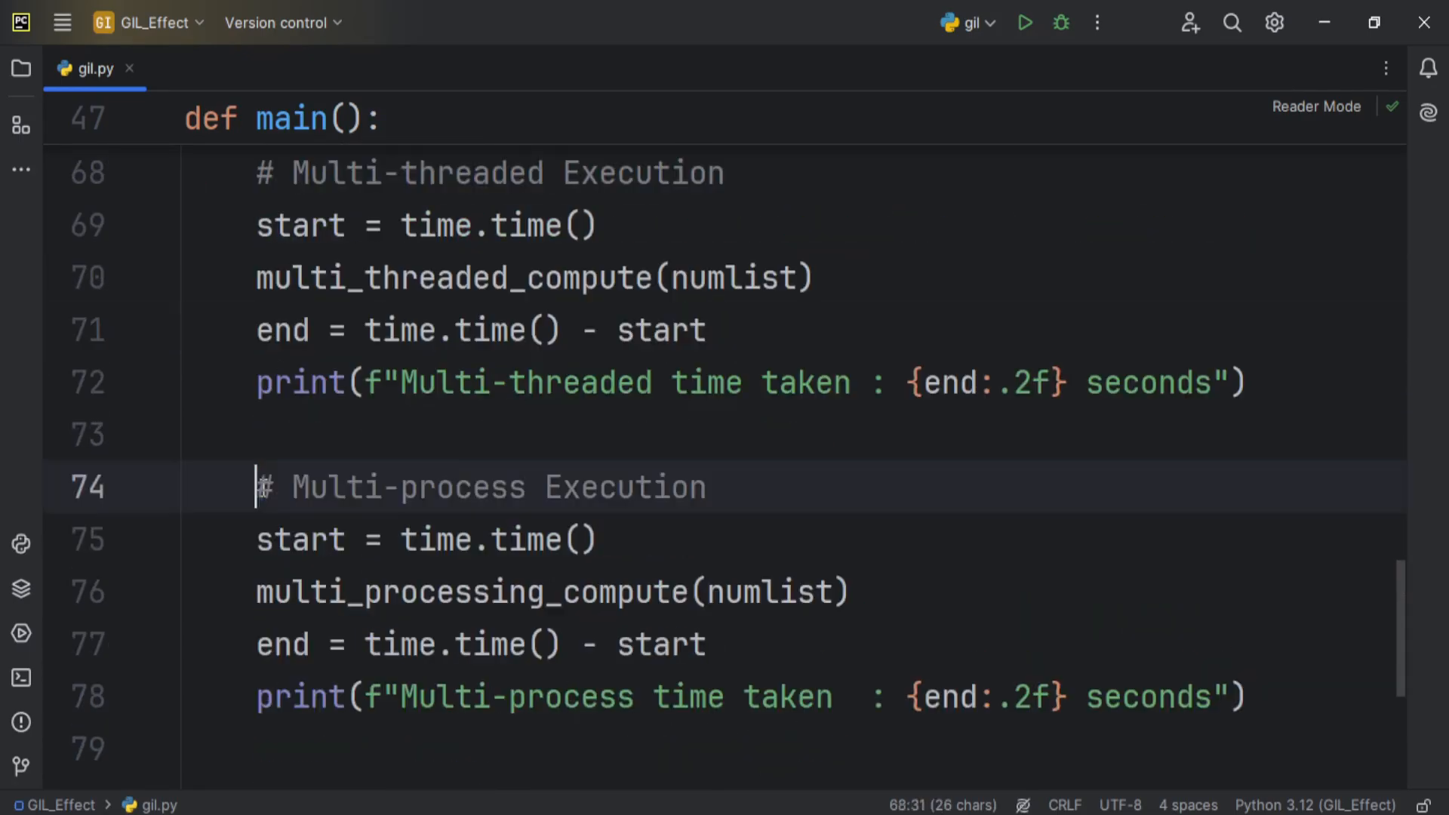
pyautogui.scroll(3)
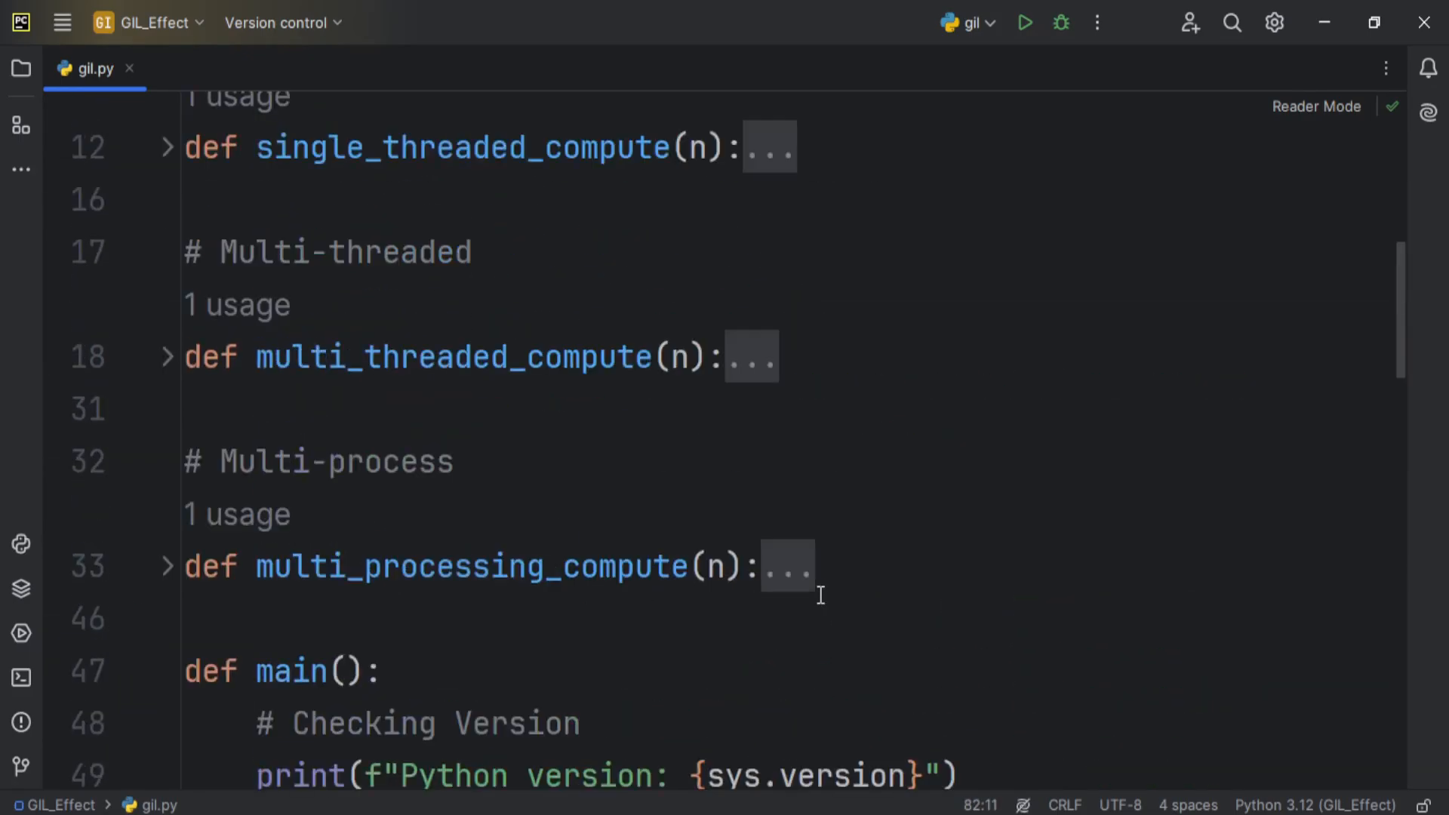
pyautogui.press('Ctrl+Home')
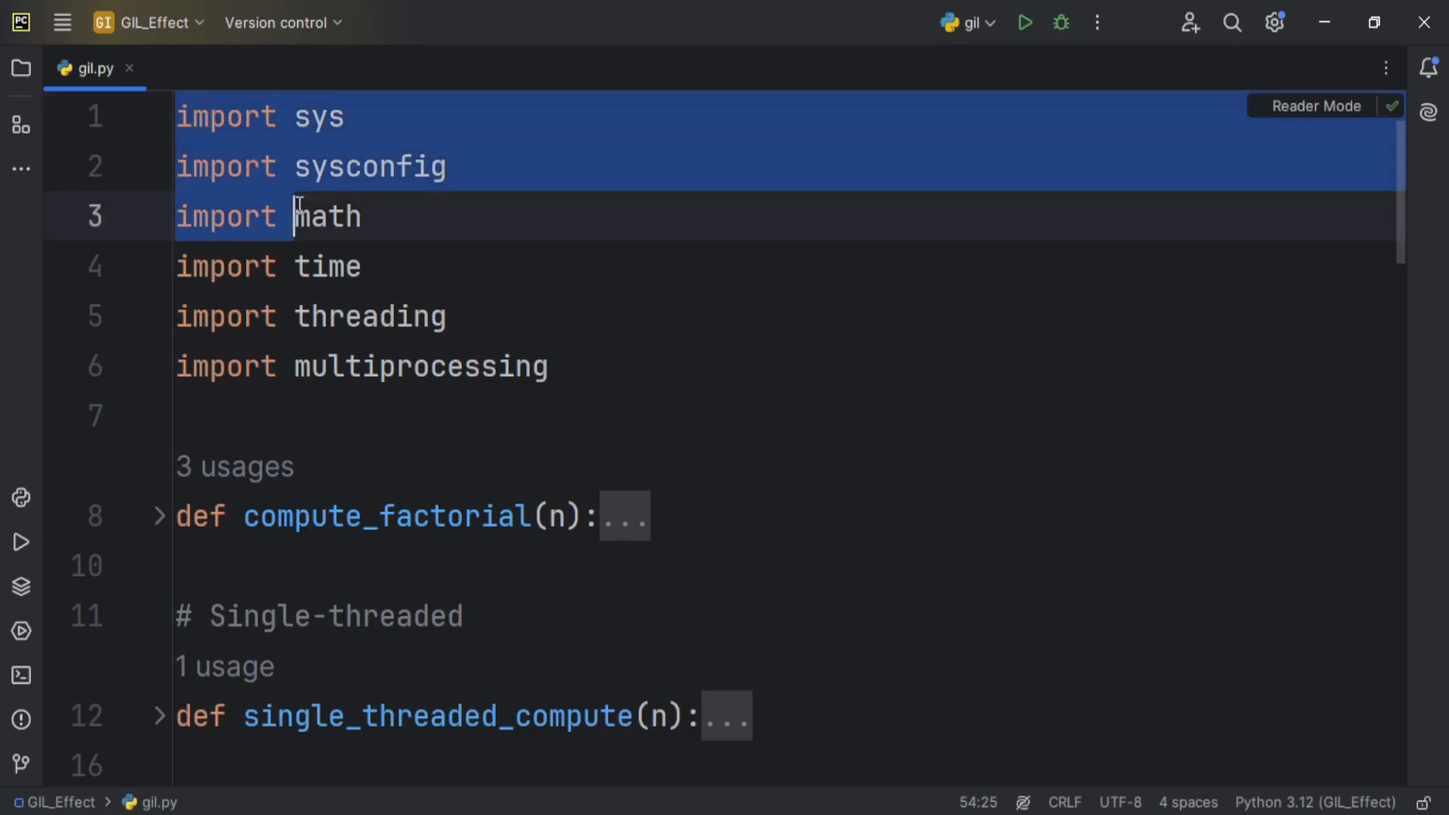
pyautogui.scroll(-3)
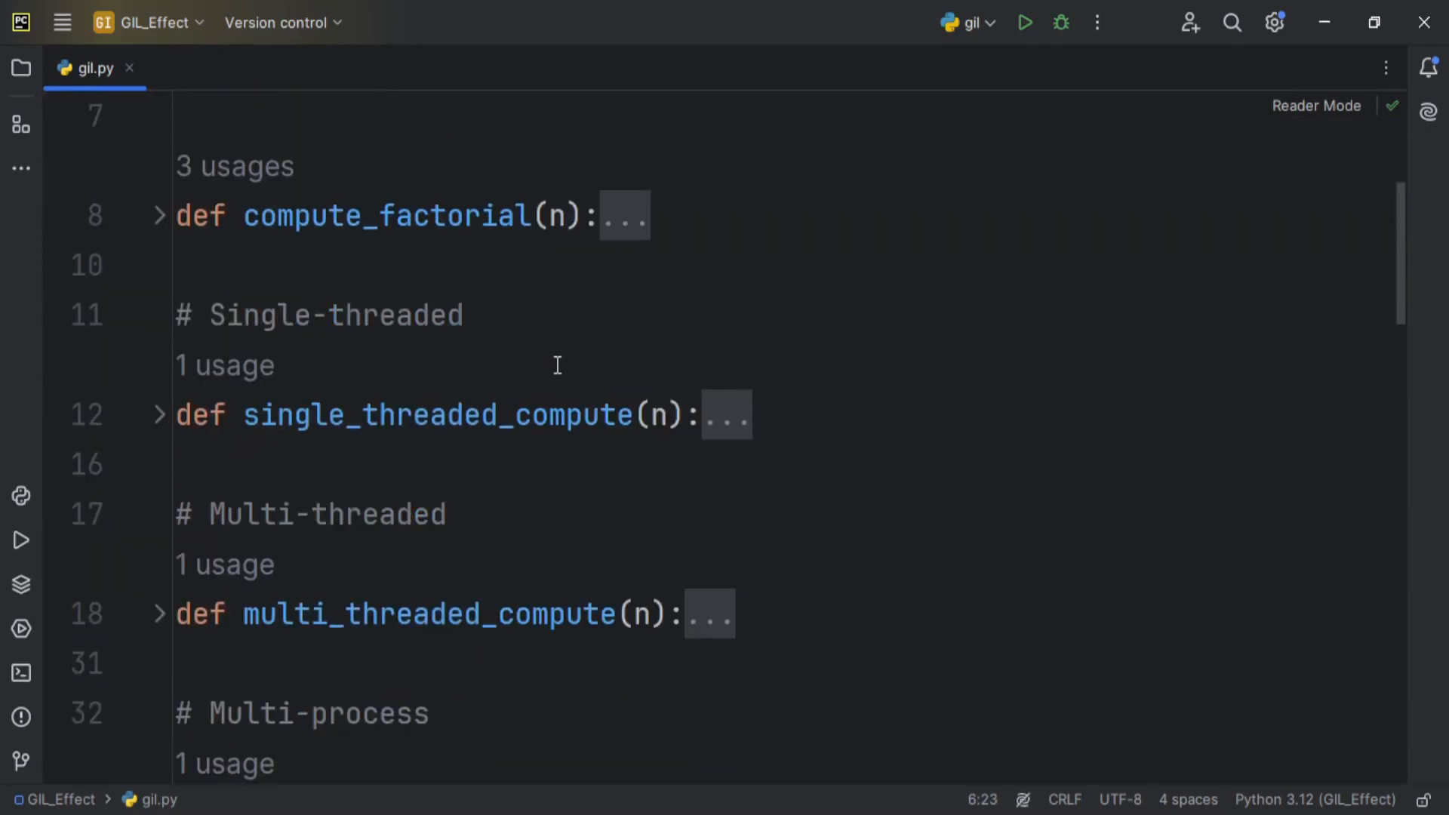
pyautogui.doubleClick(378, 216)
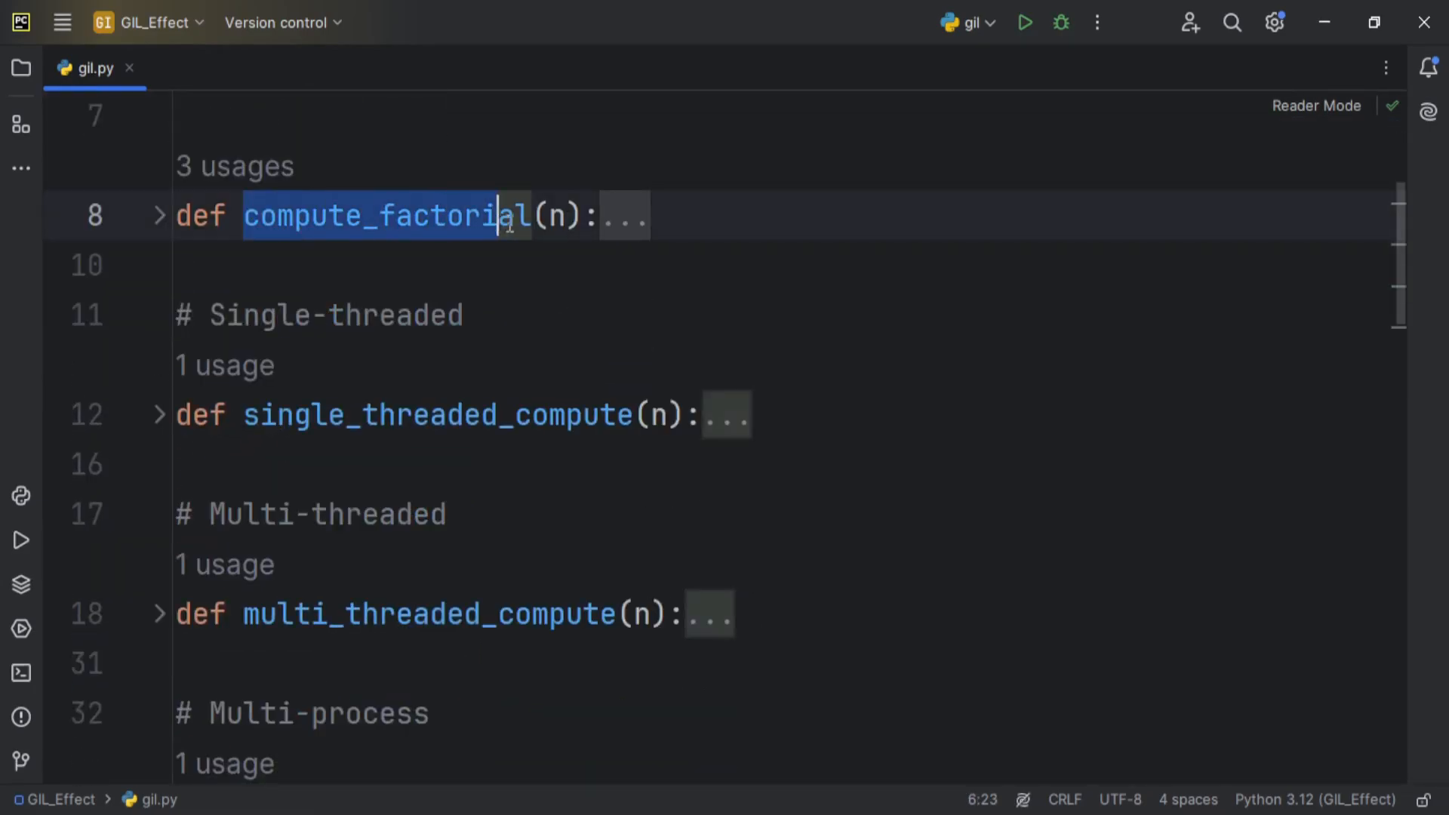
# Step: Unfold compute_factorial, single_threaded_compute, multi_threaded_compute and multi_processing_compute, then bring up the terminal
pyautogui.click(158, 216)
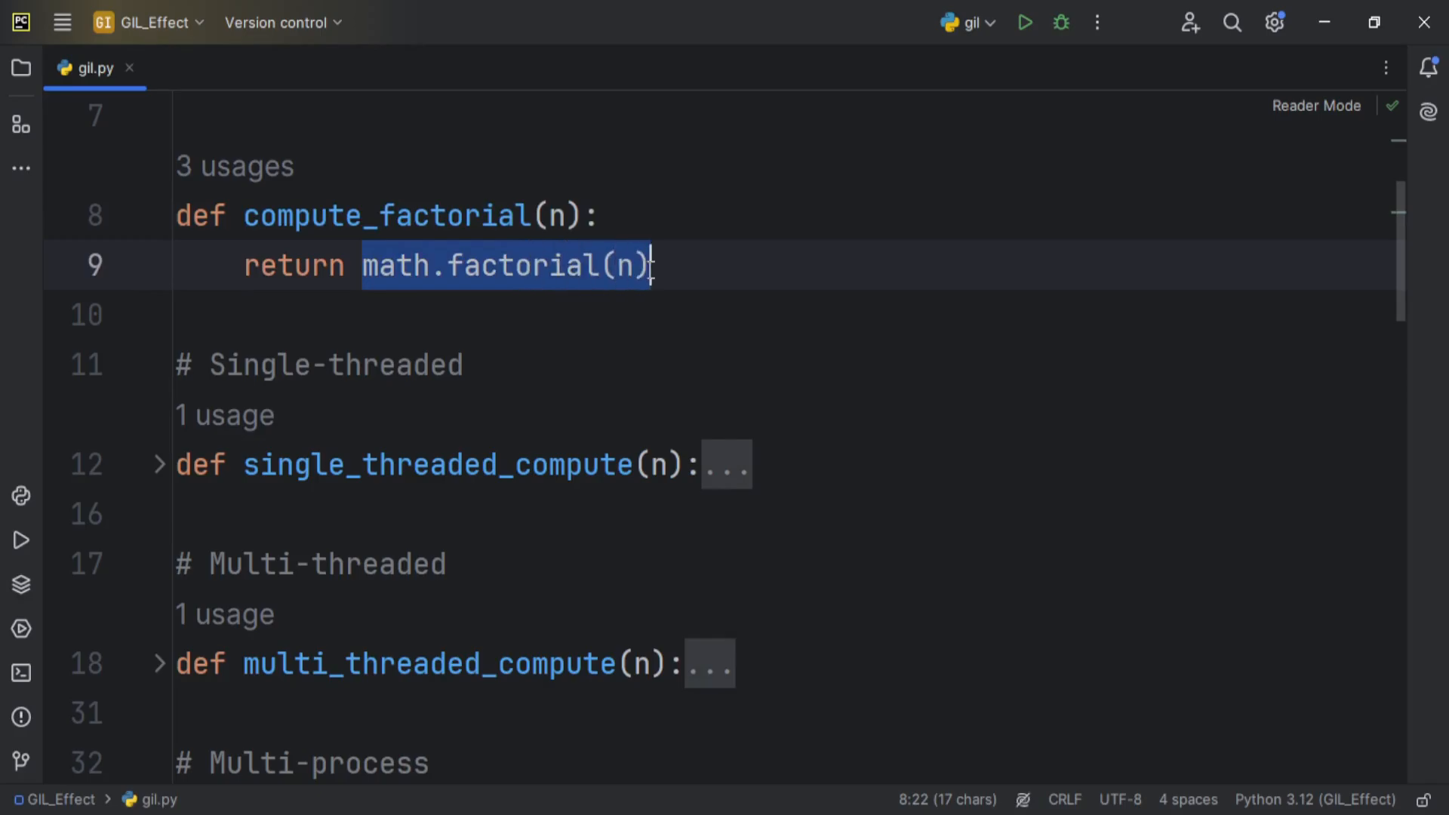
pyautogui.scroll(-3)
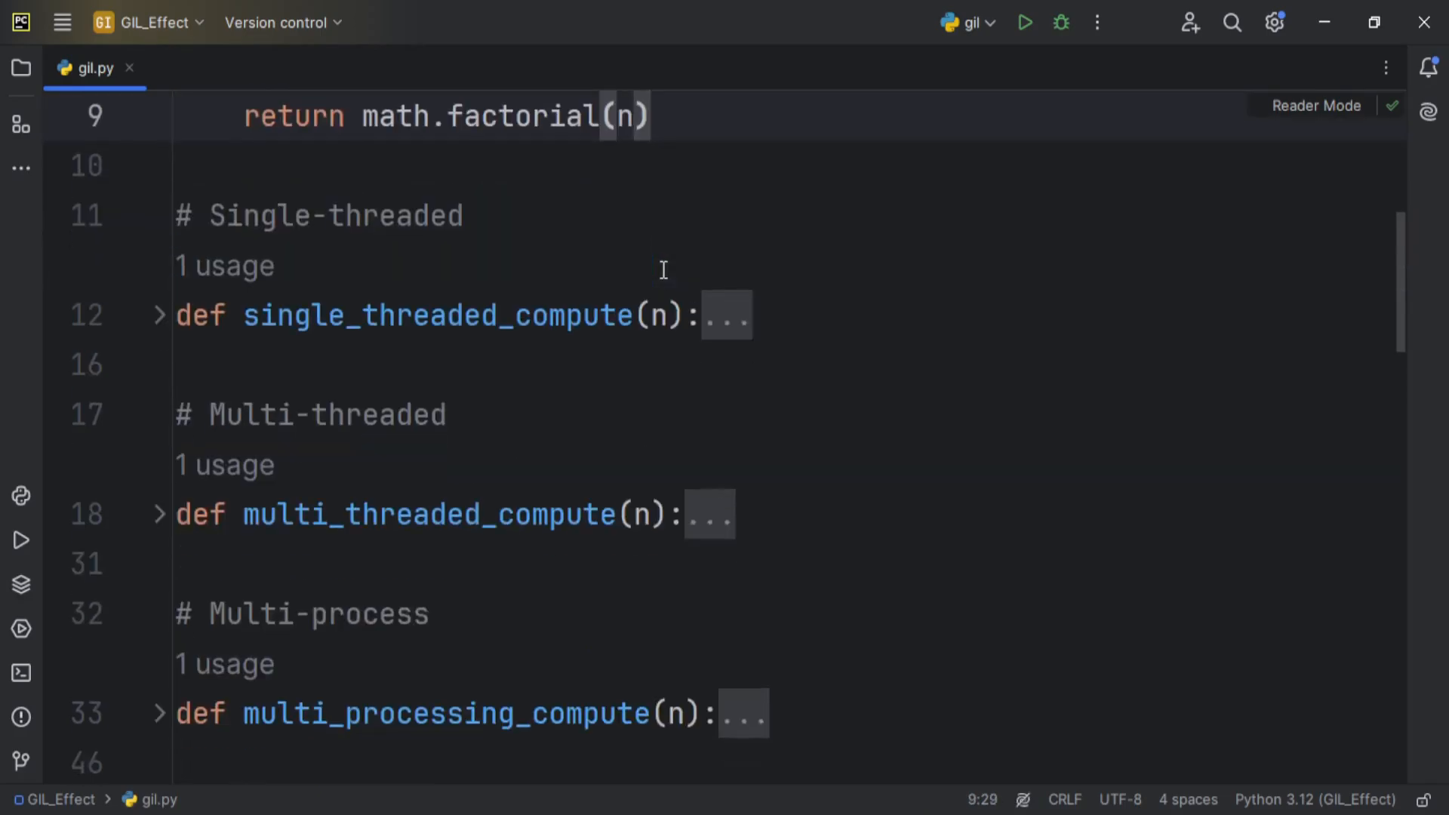
pyautogui.click(159, 314)
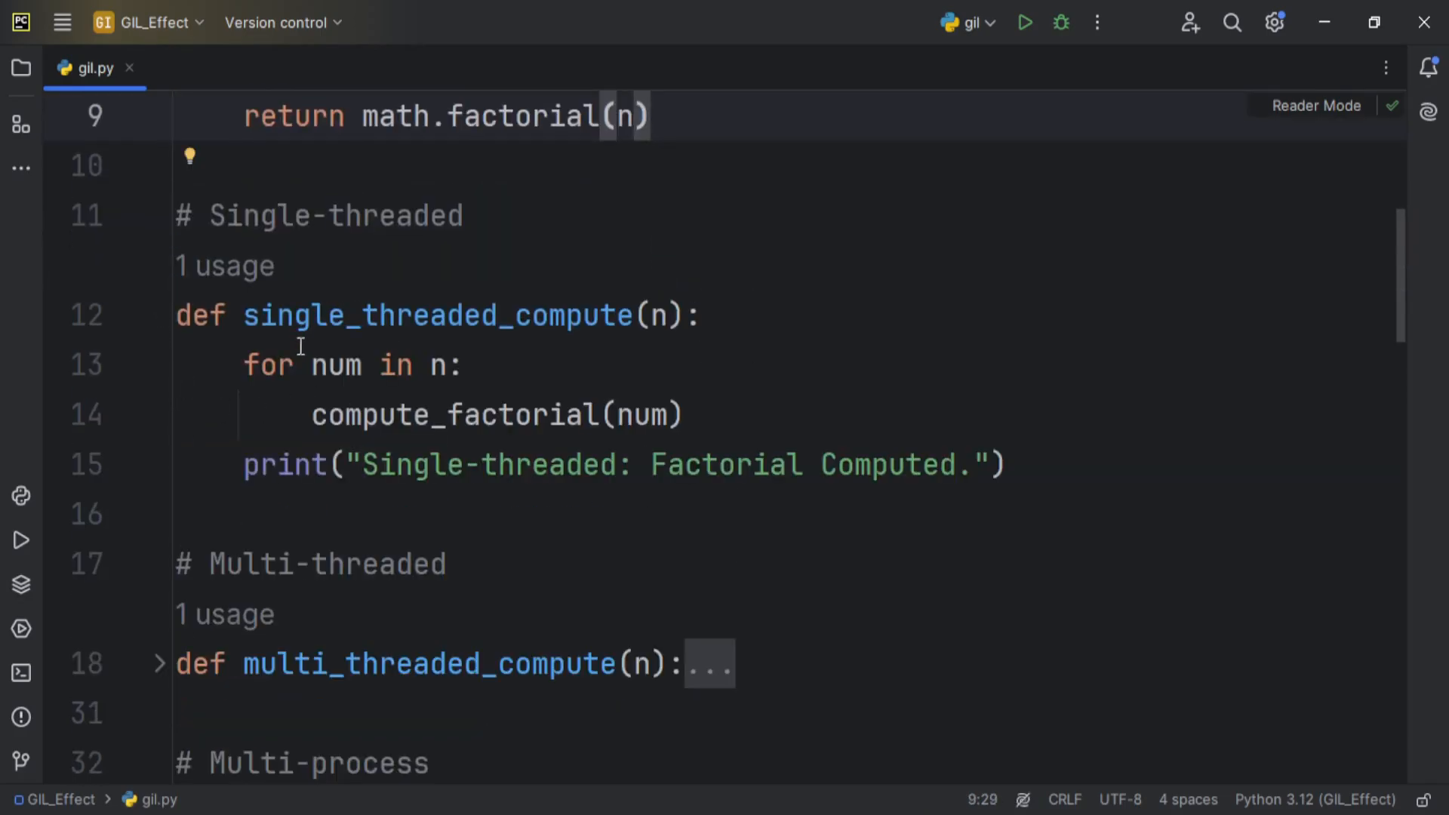
pyautogui.click(159, 662)
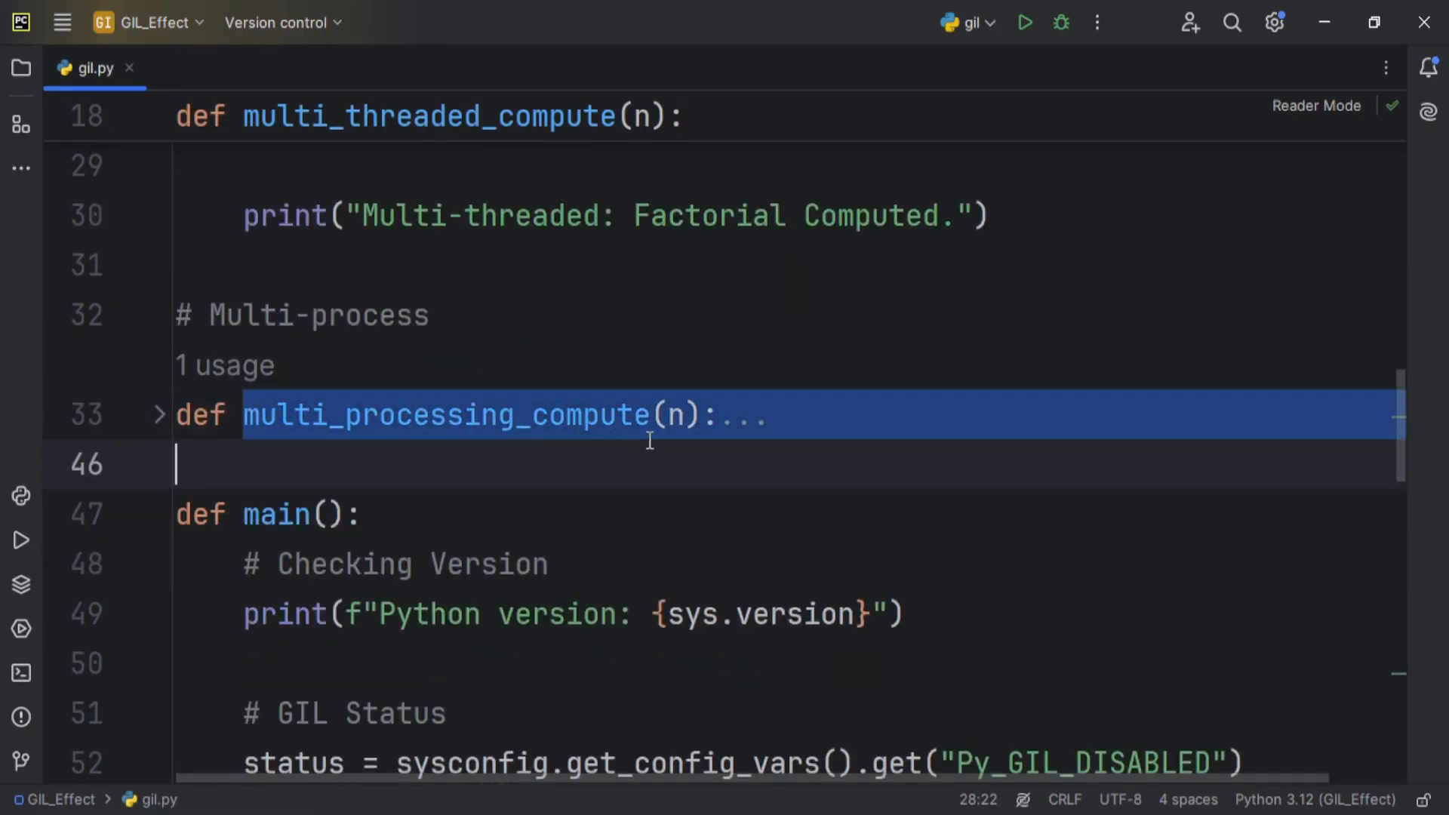
pyautogui.click(157, 414)
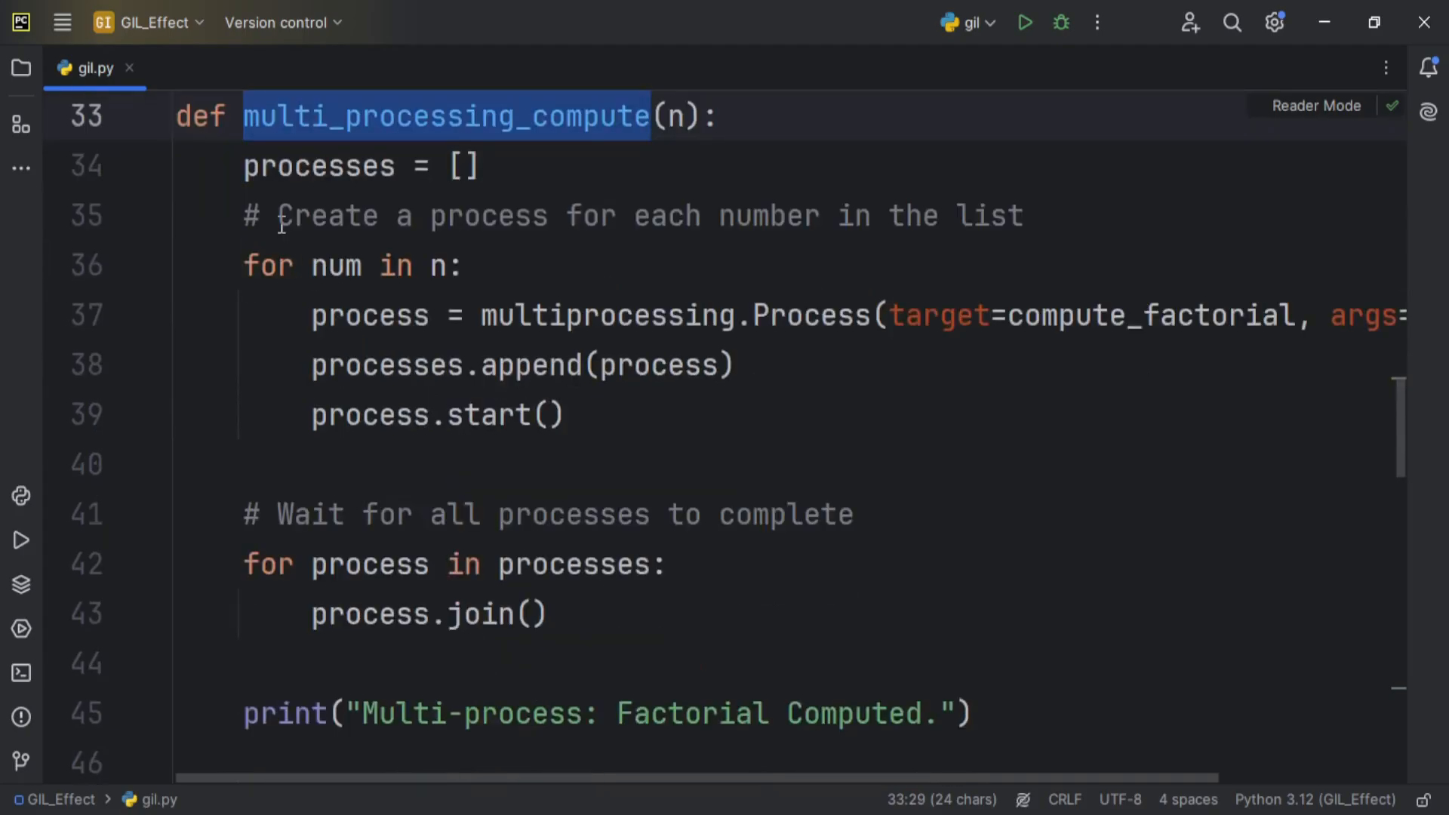
pyautogui.click(20, 675)
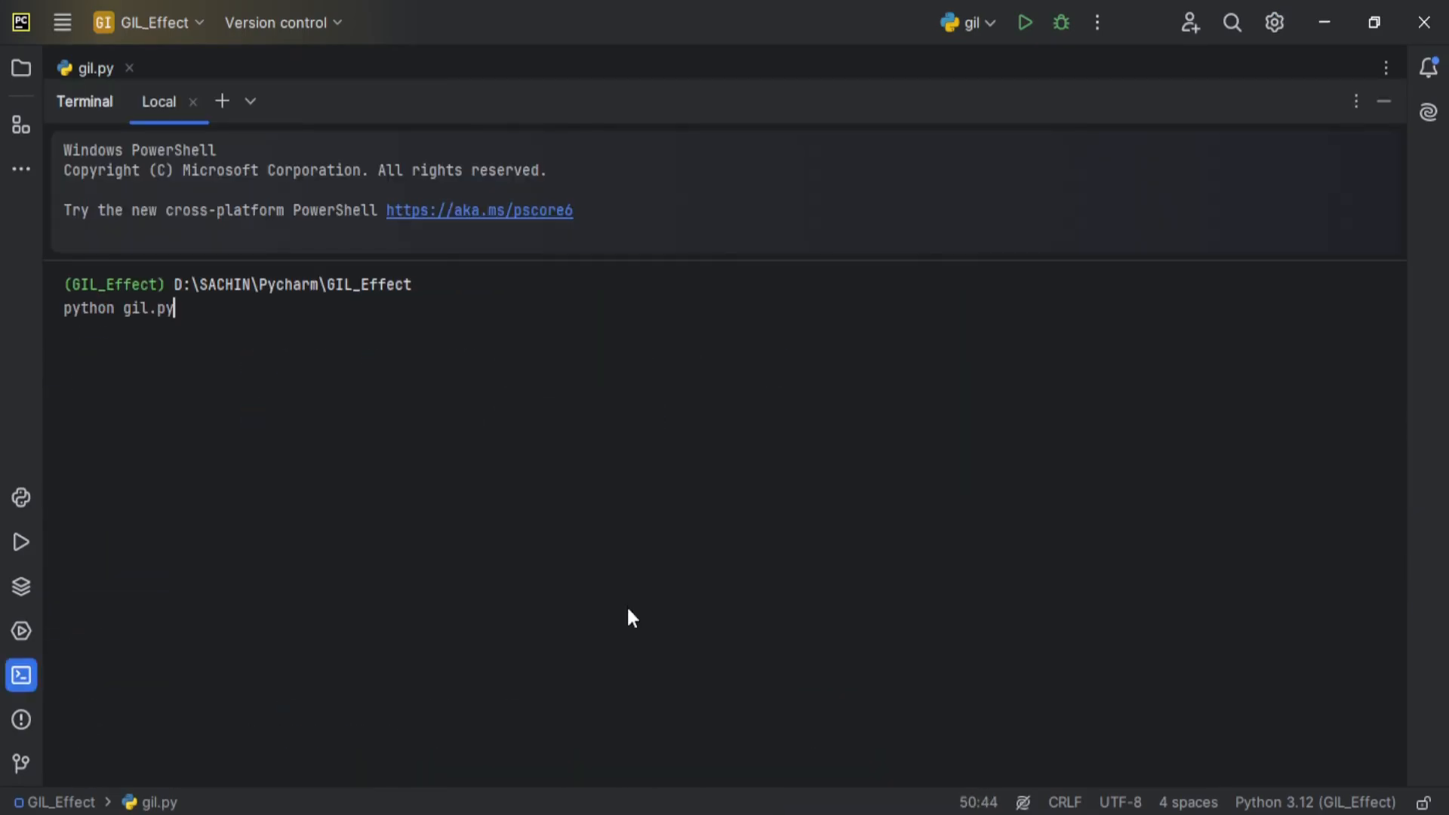
# Step: Run python gil.py under 3.12: GIL stays on, 19.64 s single, 18.04 s multi-threaded, 9.07 s multi-process
pyautogui.press('Return')
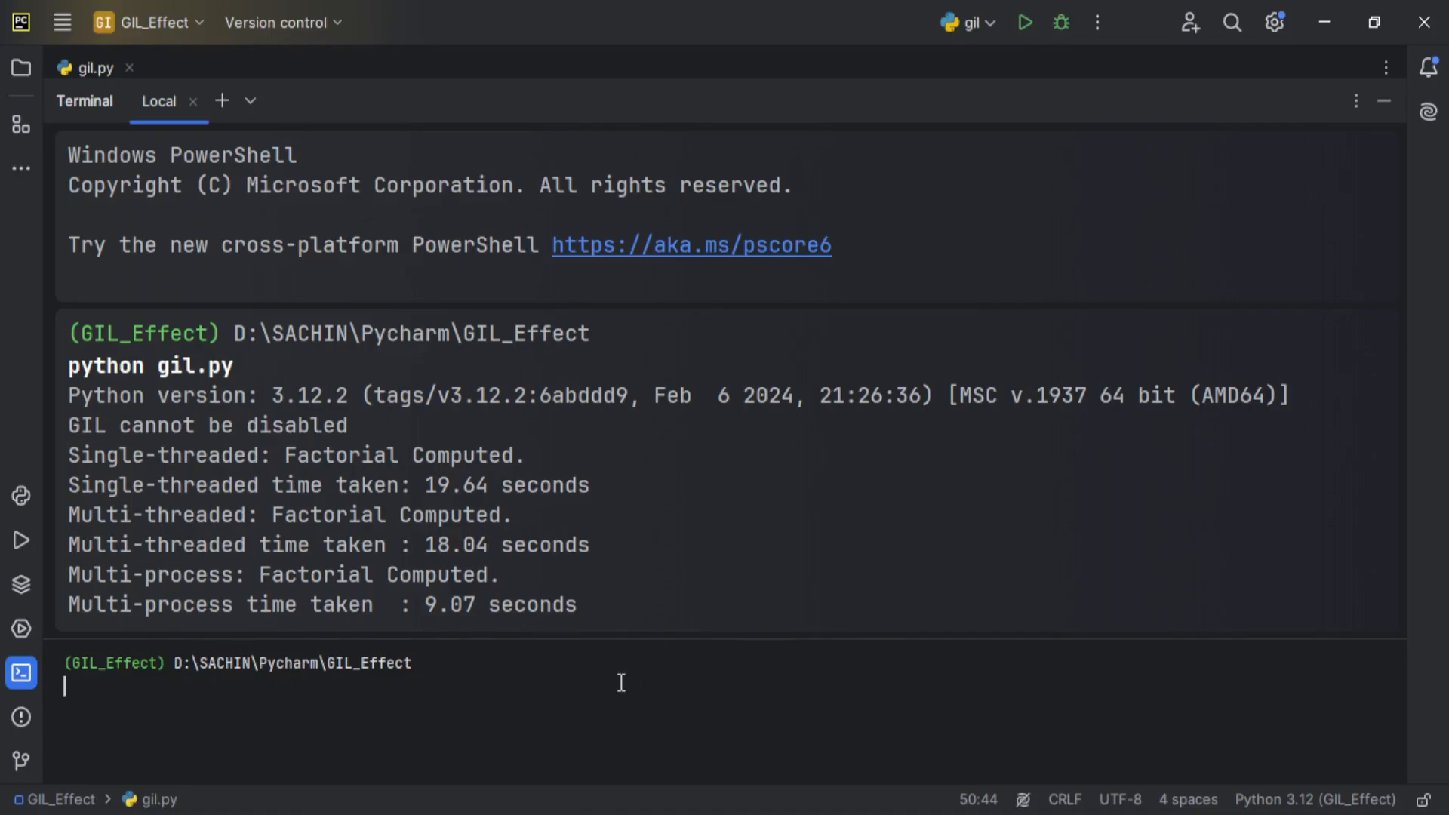
# Step: Run gil.py with D:/SACHIN/Python13/python3.13t: GIL disabled, multi-threaded 7.95 s, multi-process 10.37 s
pyautogui.write('D:/SACHIN/Python13/python3.13t gil.py')
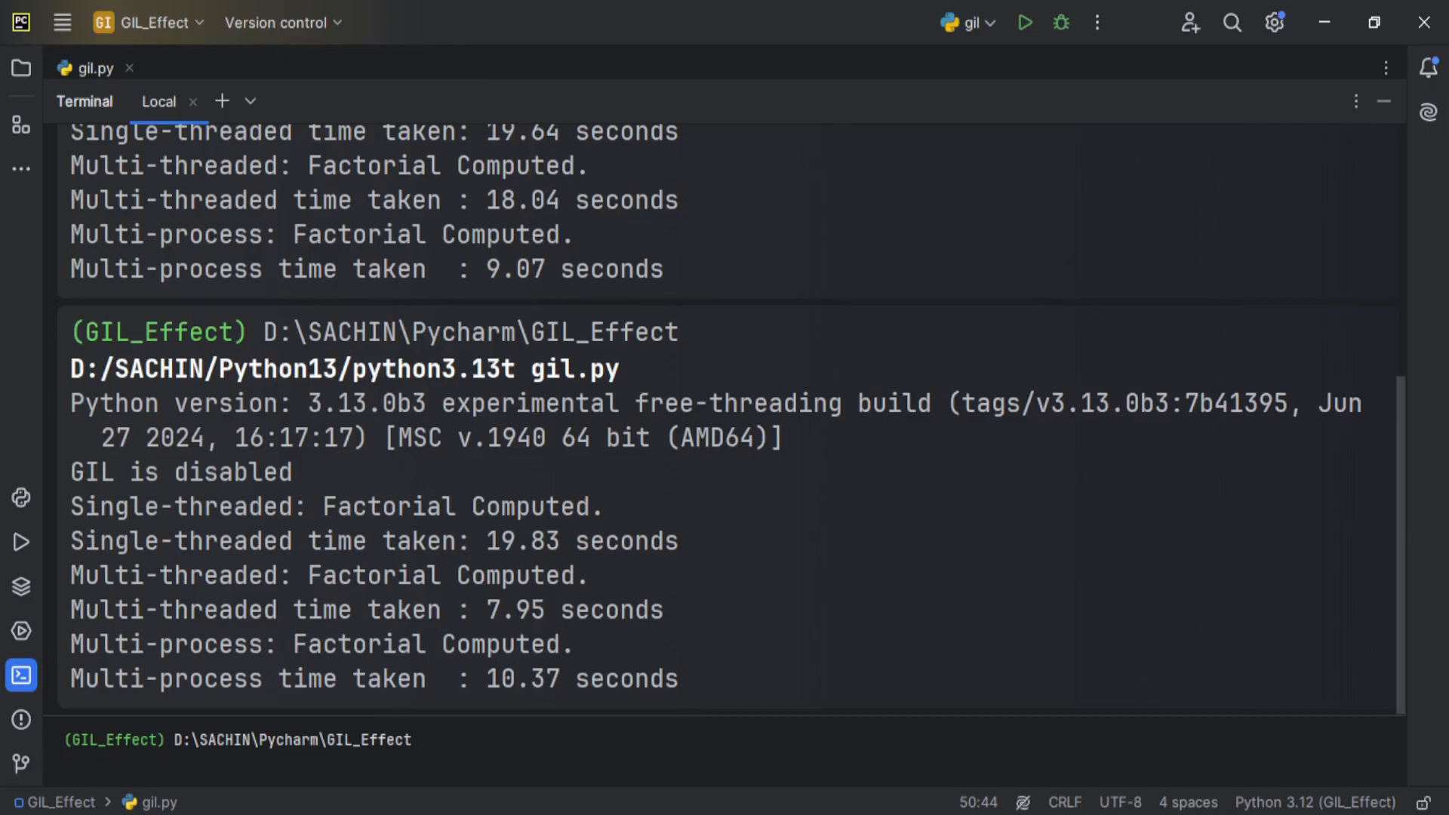
pyautogui.click(783, 657)
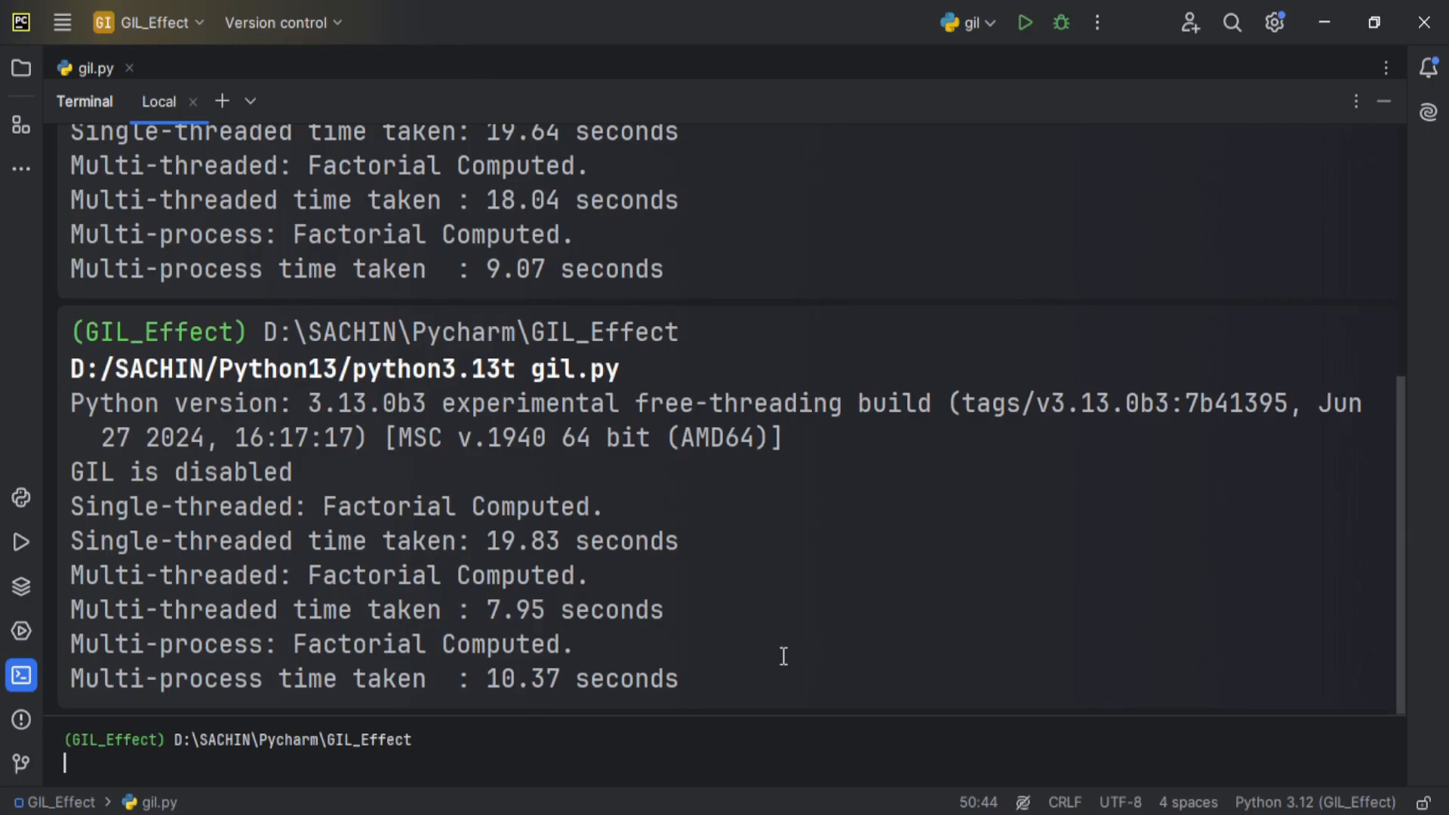